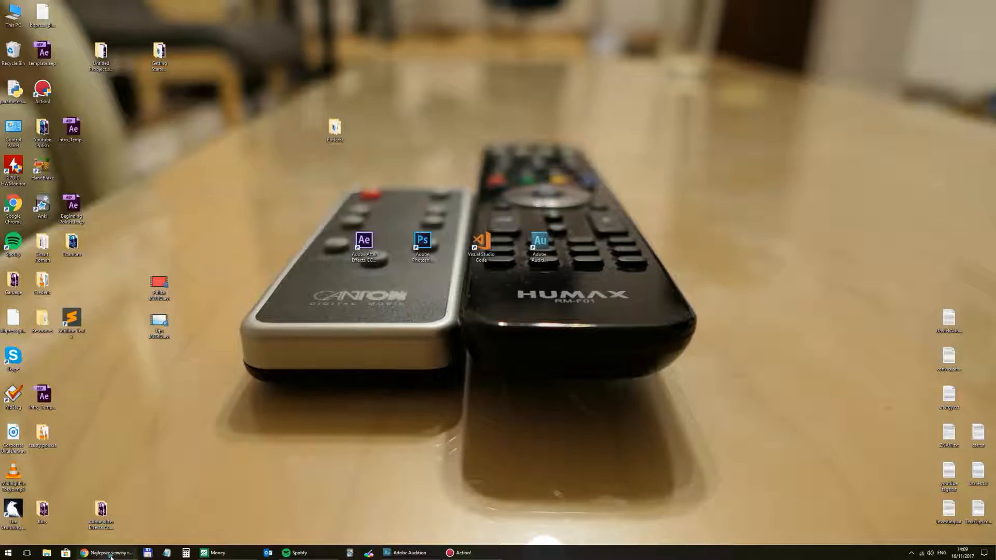
Restore Chrome showing the 'Najlepsze serwisy randkowe w UK' forum topic page
click(107, 553)
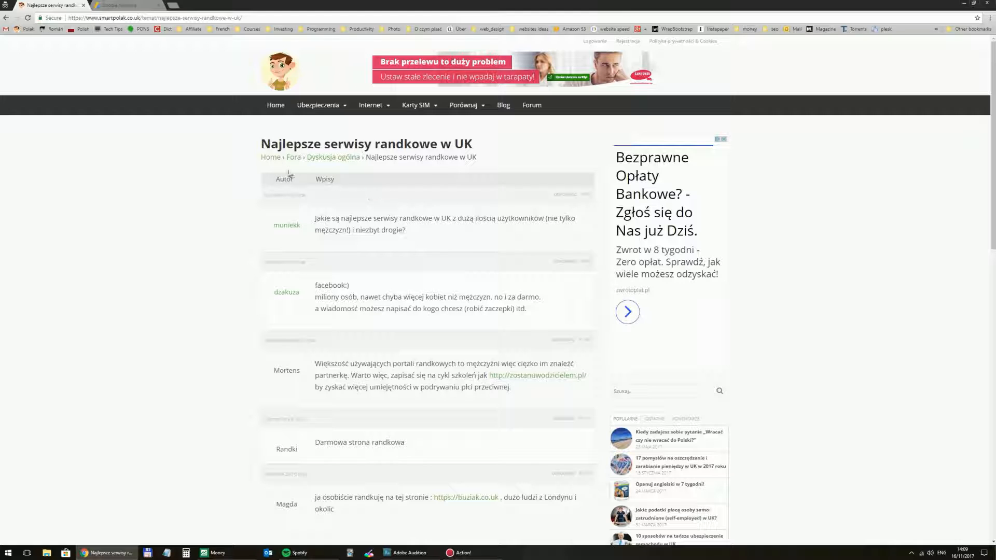
mouse_move(263, 168)
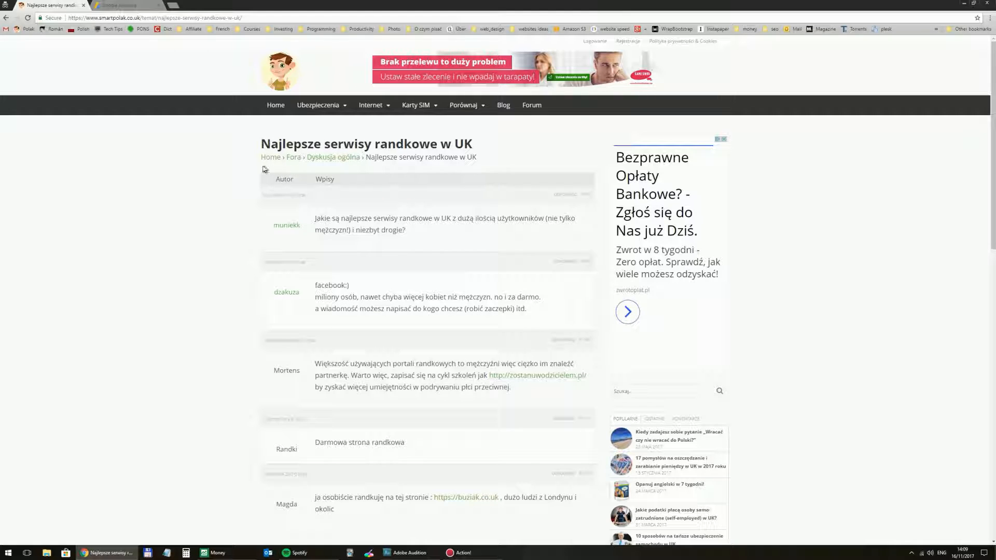
mouse_move(402, 185)
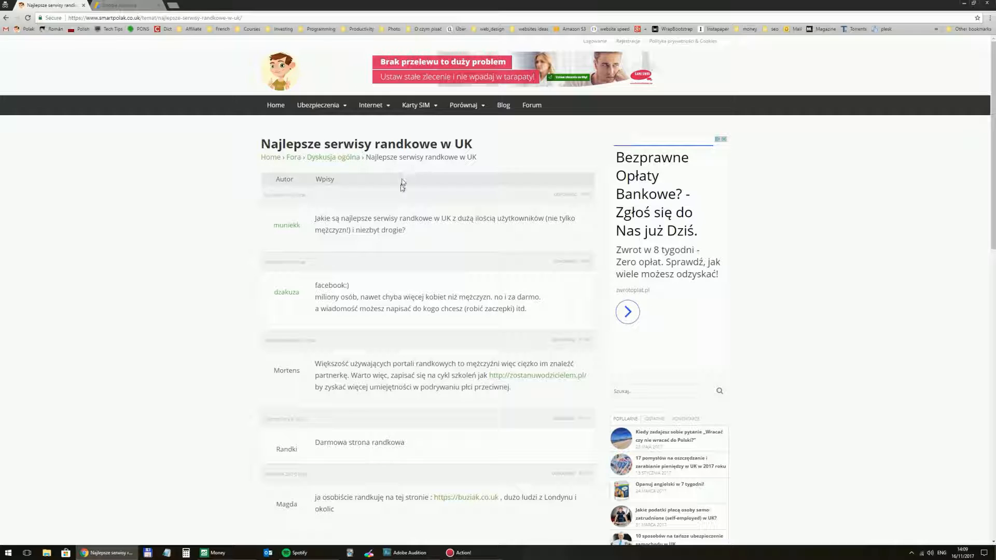
mouse_move(389, 240)
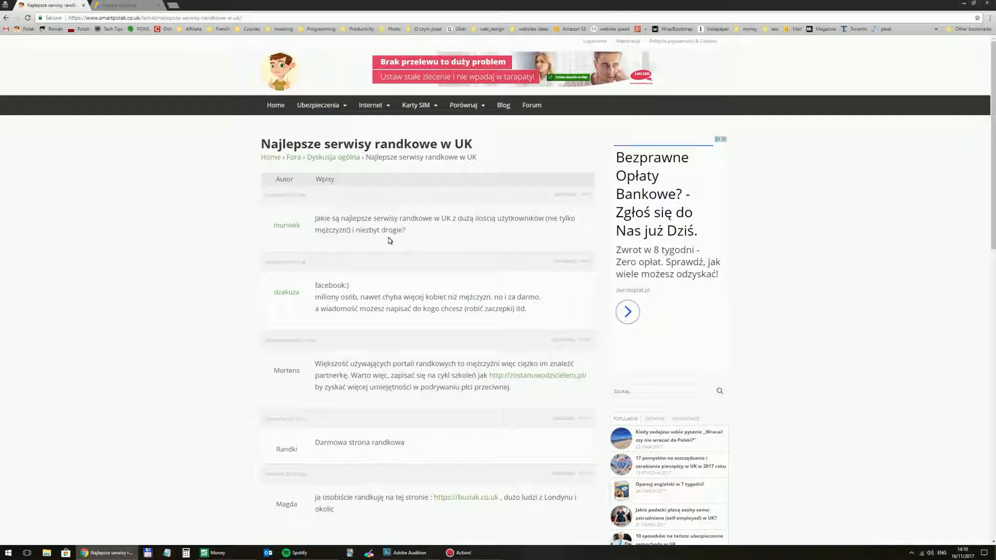
mouse_move(395, 289)
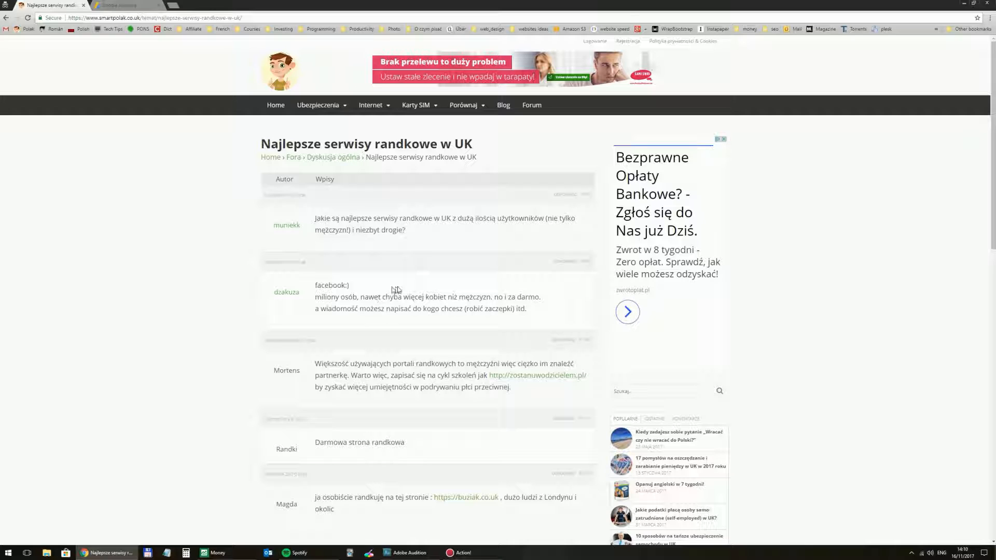
mouse_move(383, 249)
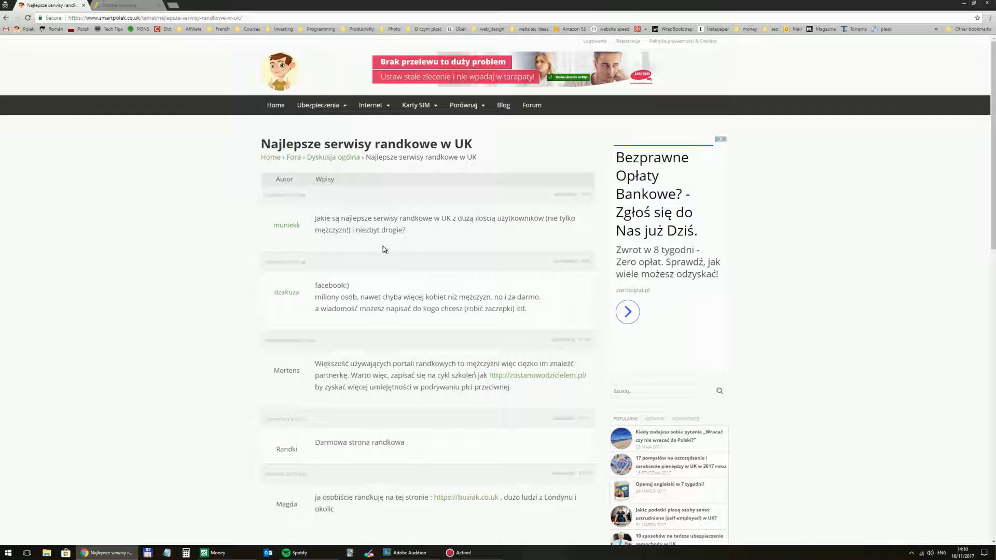
mouse_move(287, 293)
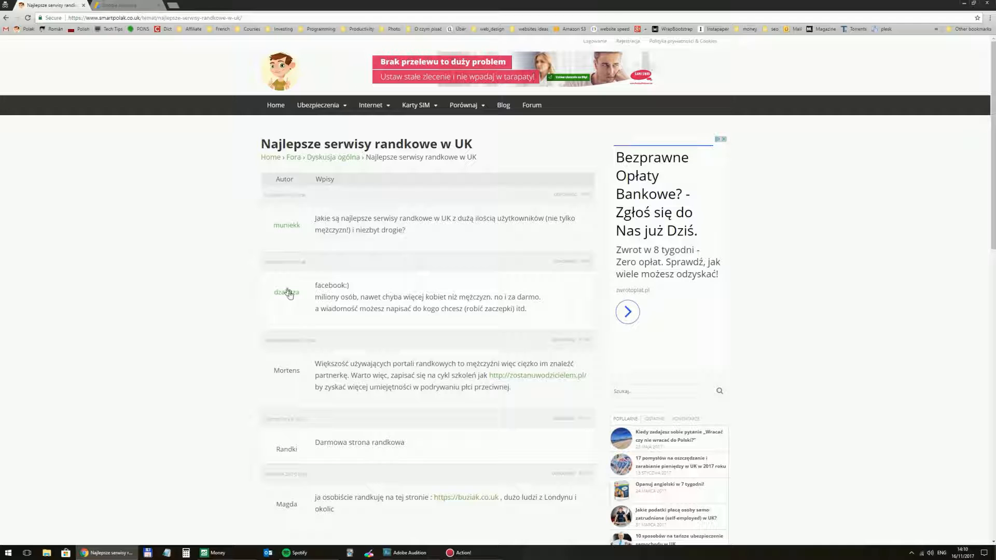
In AdSense go to My ads > Ad units and start a new ad unit
click(124, 5)
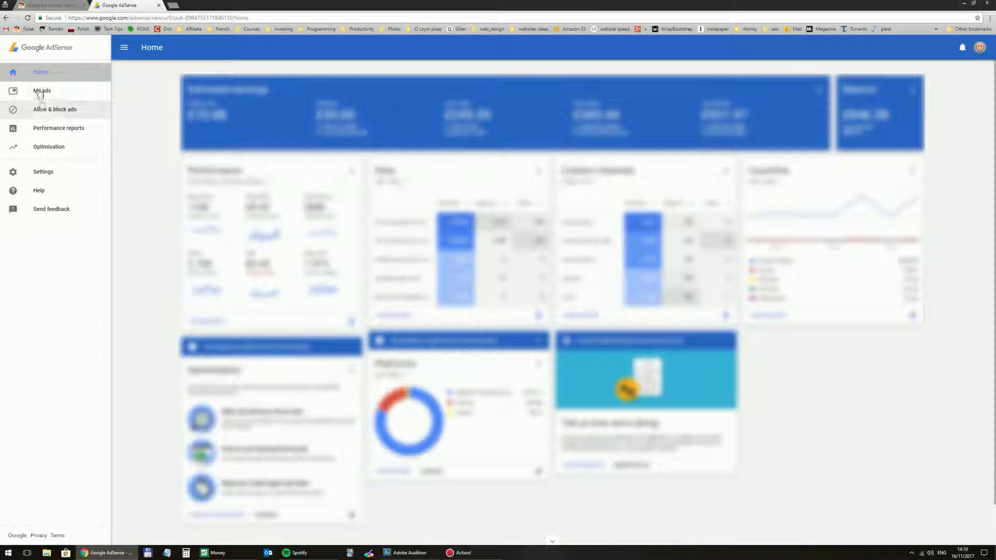
click(42, 91)
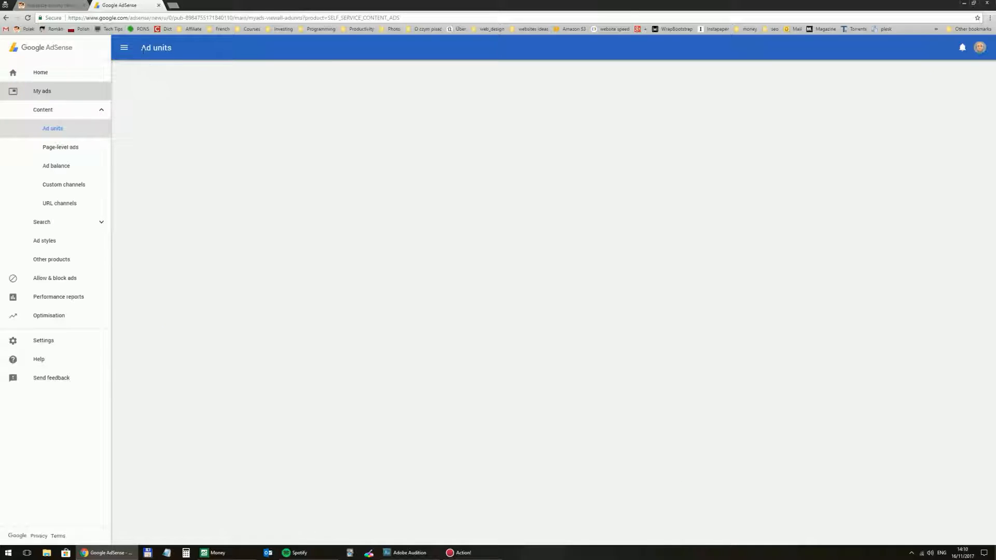
click(53, 129)
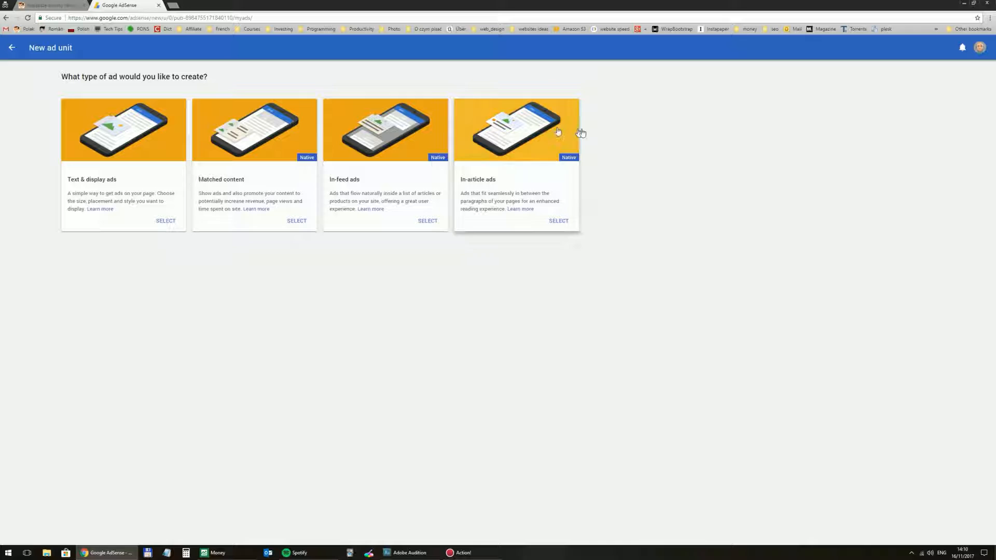
mouse_move(129, 135)
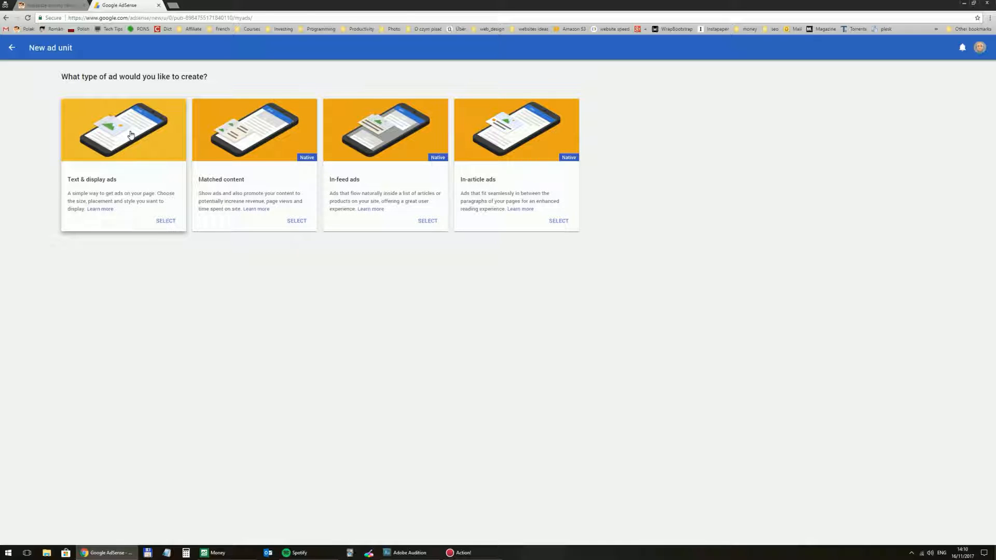
Create a Text & display ad unit named 'New ad for forum' and save it to get its code
click(165, 220)
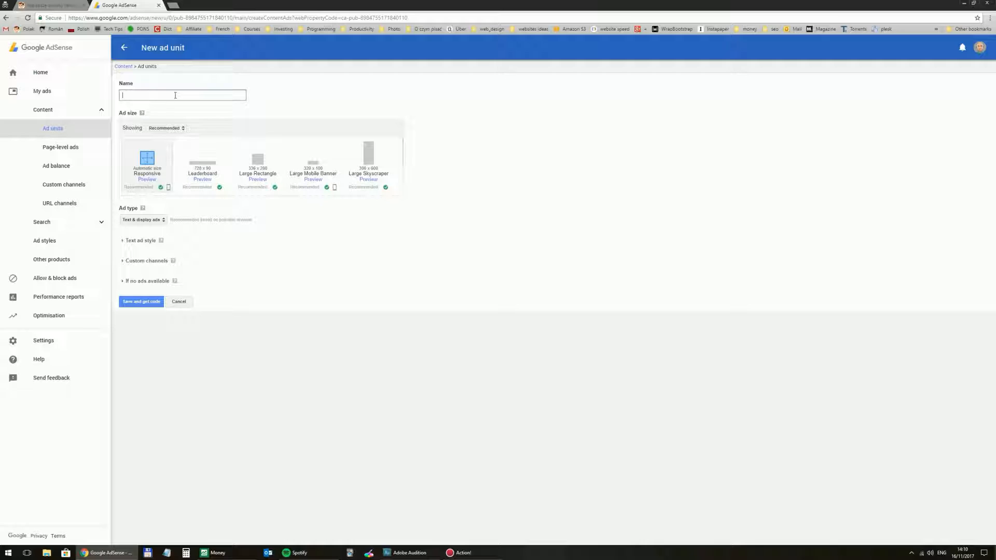
text(New adu)
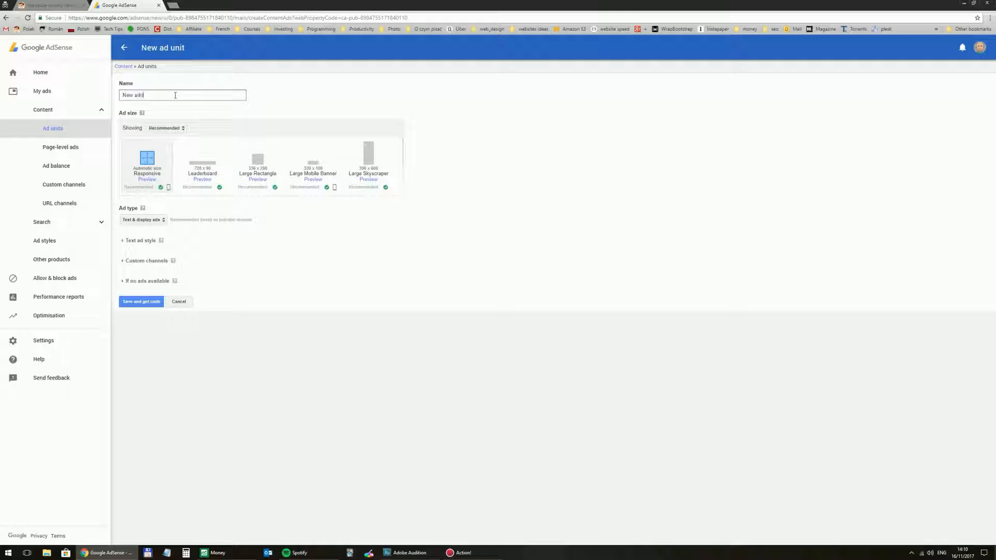
text(for forum)
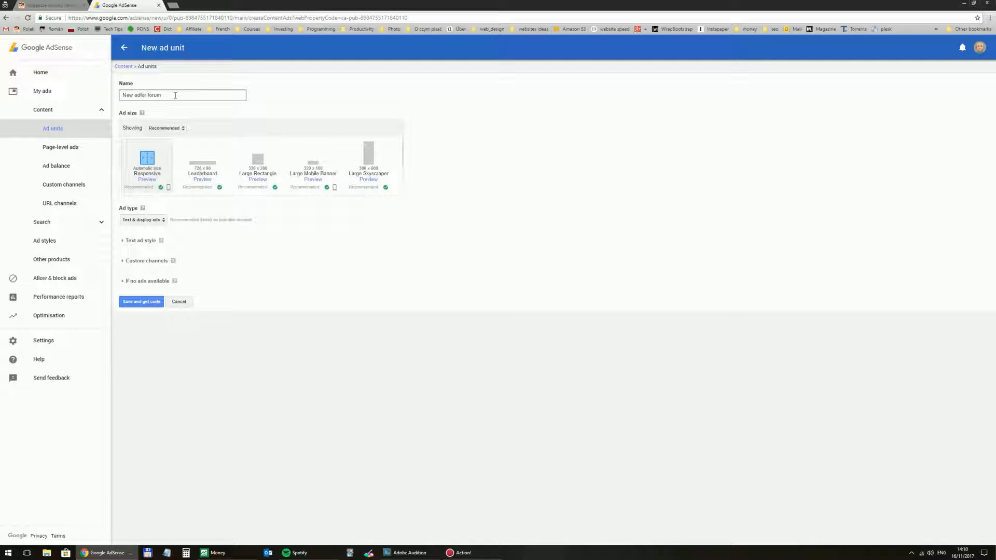
double_click(131, 96)
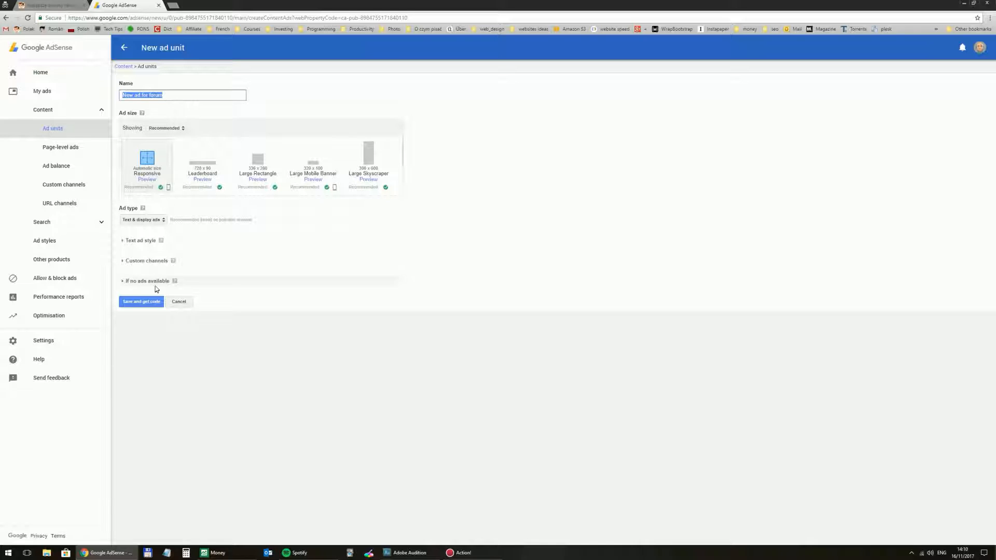
click(146, 260)
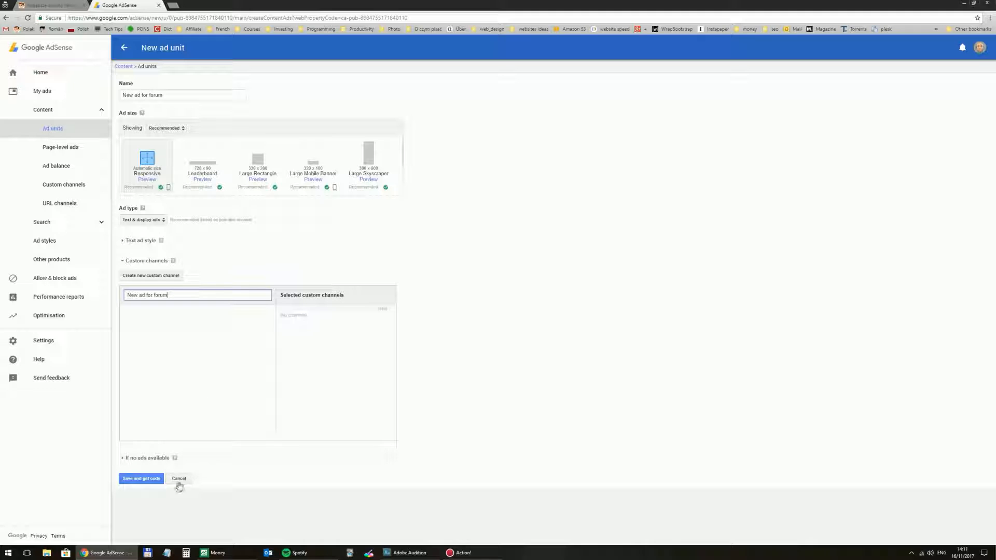
click(140, 479)
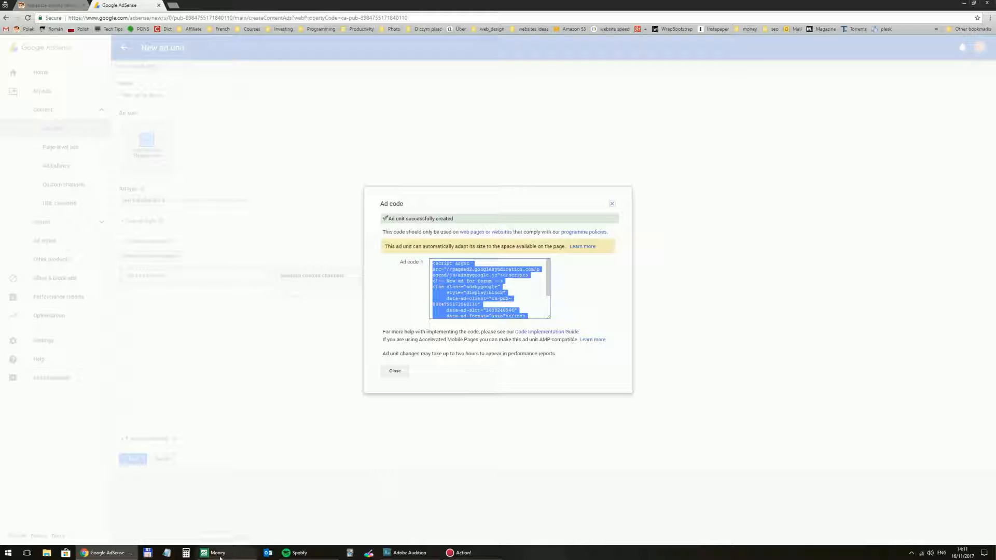
Open Notepad for the code, close the ad code dialog and return to the forum tab
click(184, 552)
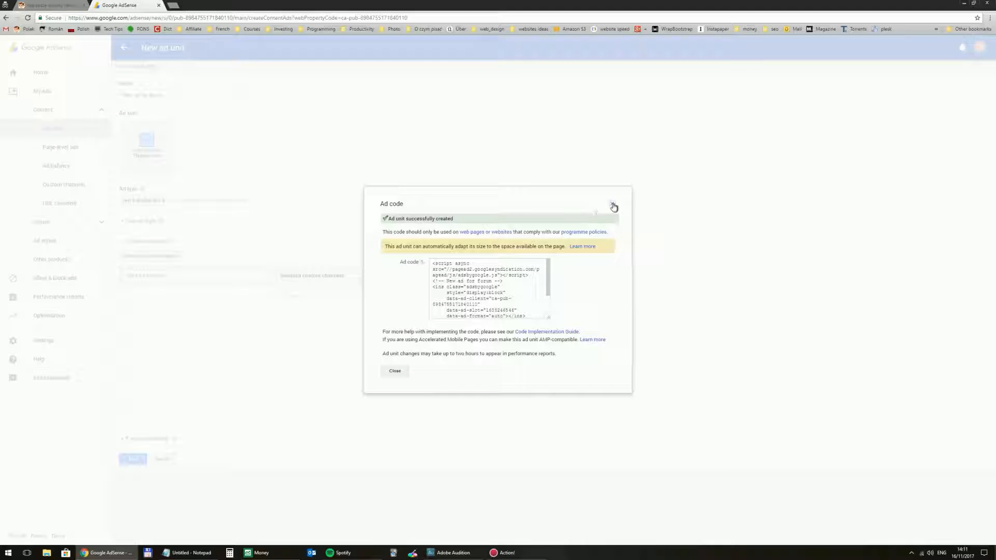
click(394, 371)
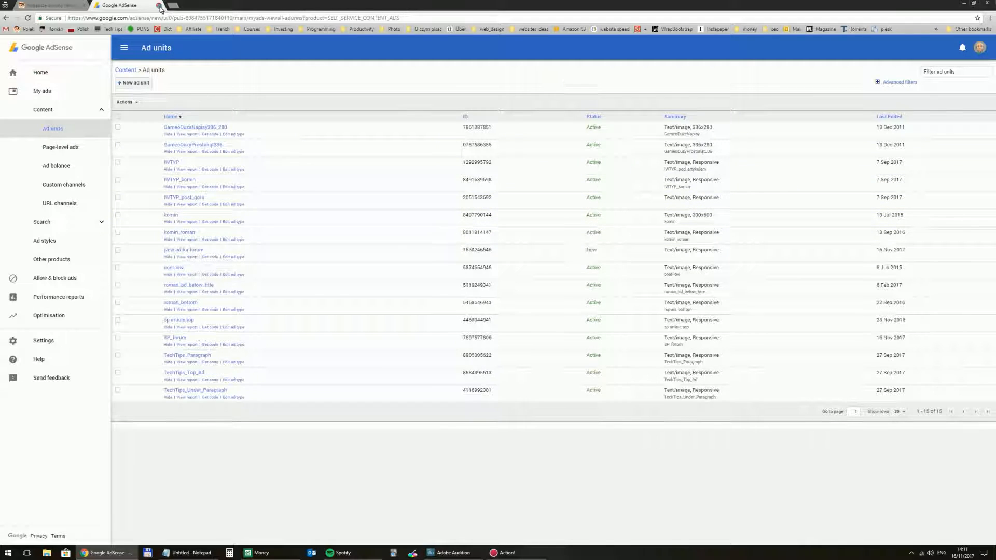
click(57, 5)
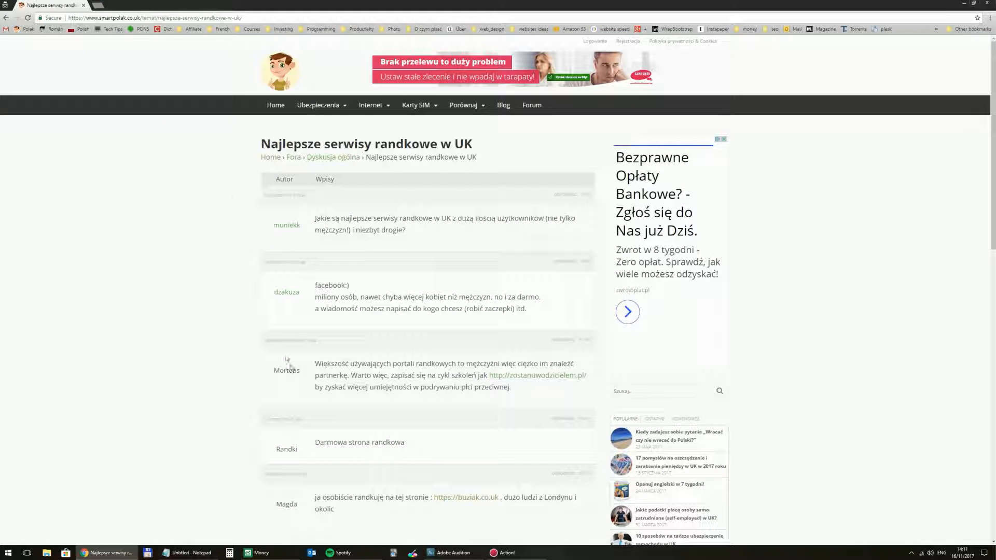
mouse_move(305, 374)
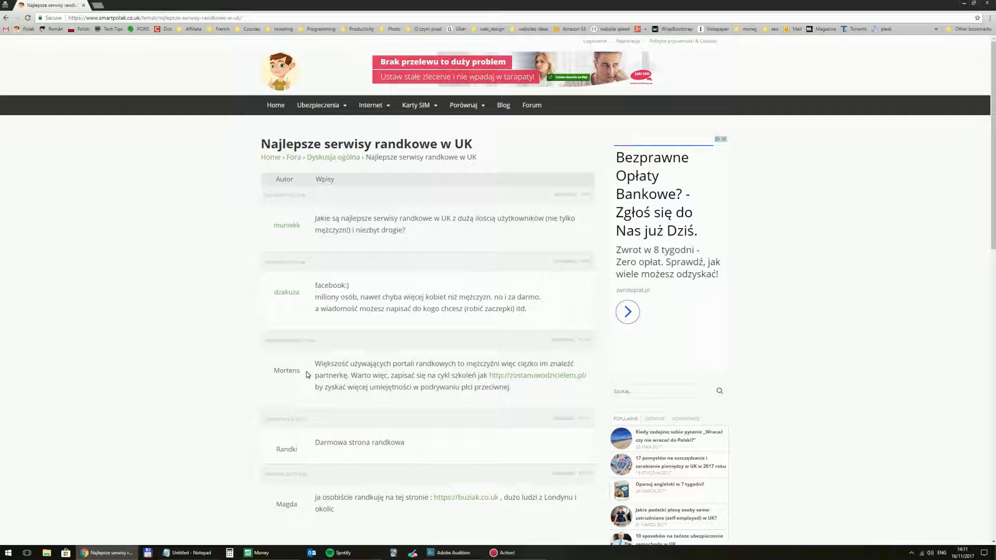
mouse_move(276, 552)
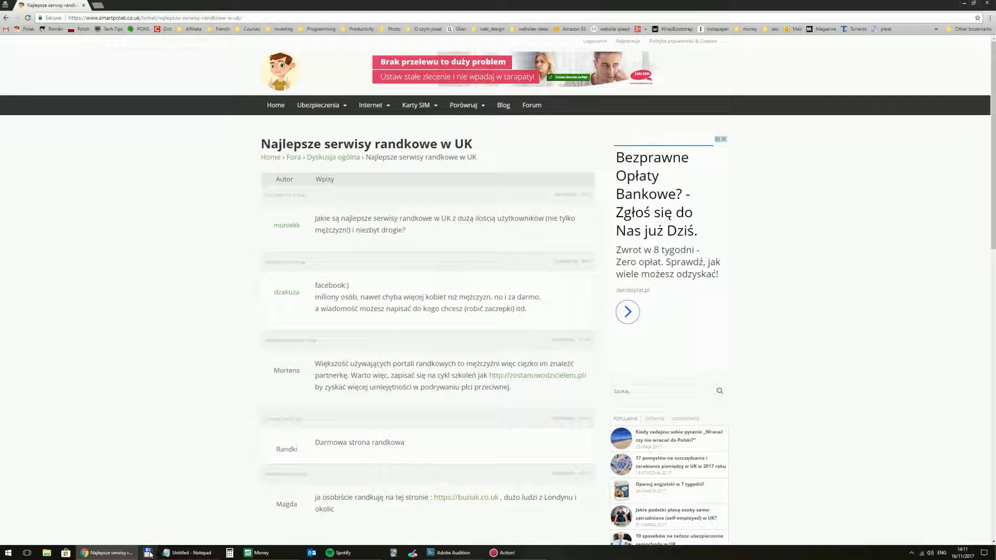
Launch Total Commander, connect to the site's FTP and browse into public_html/wp-content/plugins
click(149, 553)
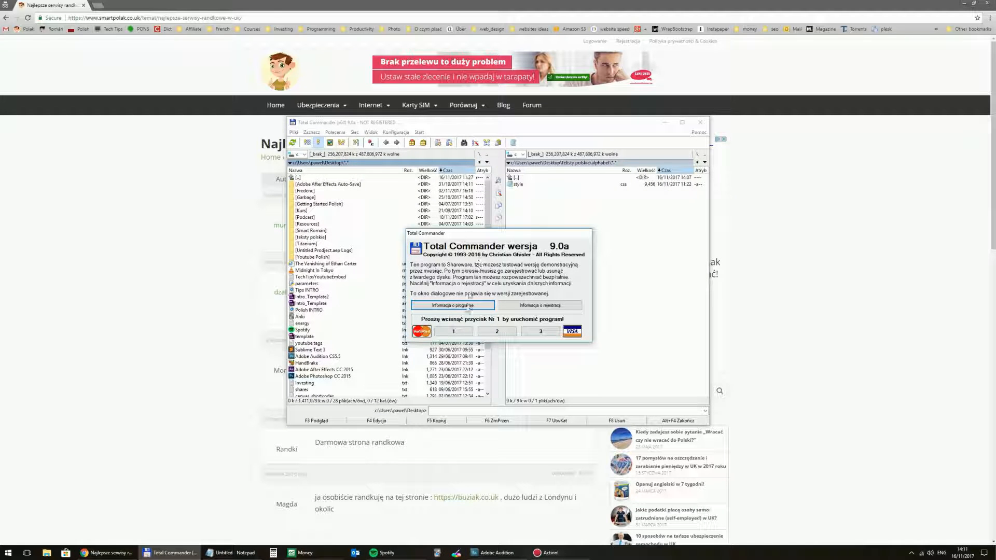
click(454, 331)
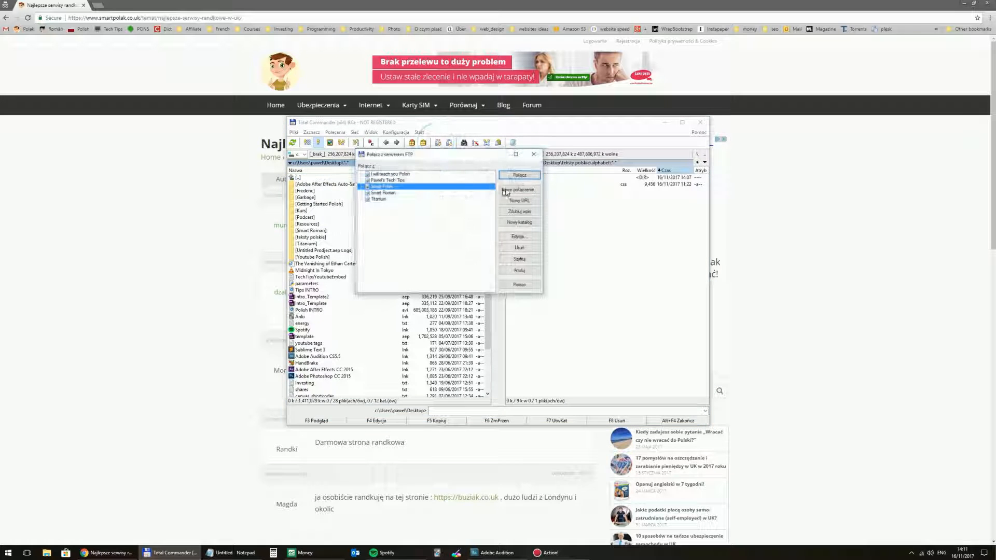
click(518, 176)
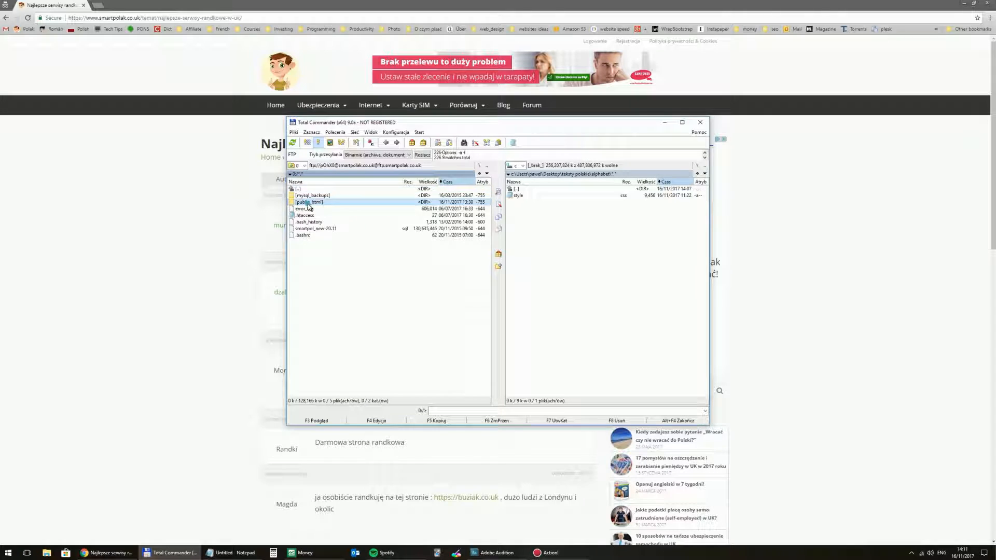
double_click(311, 203)
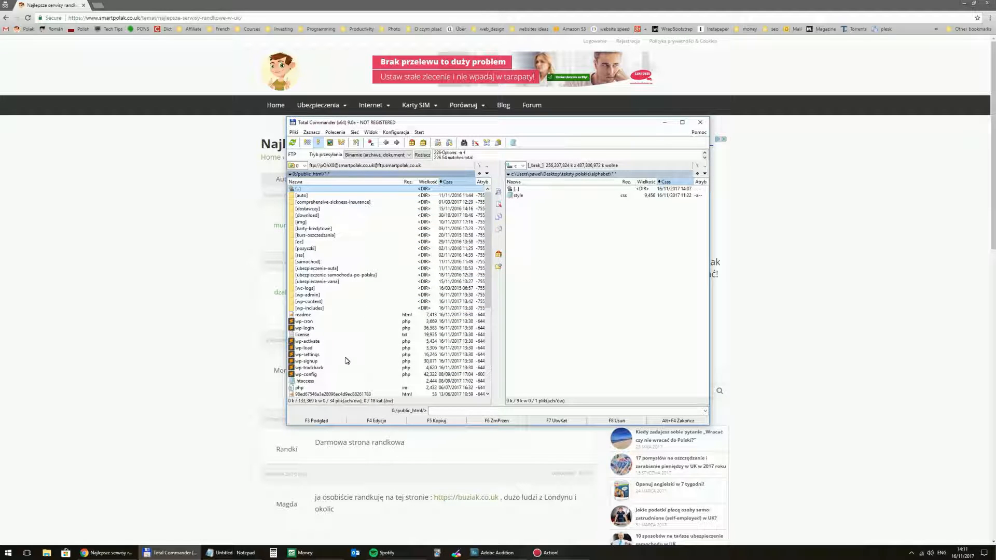
mouse_move(316, 320)
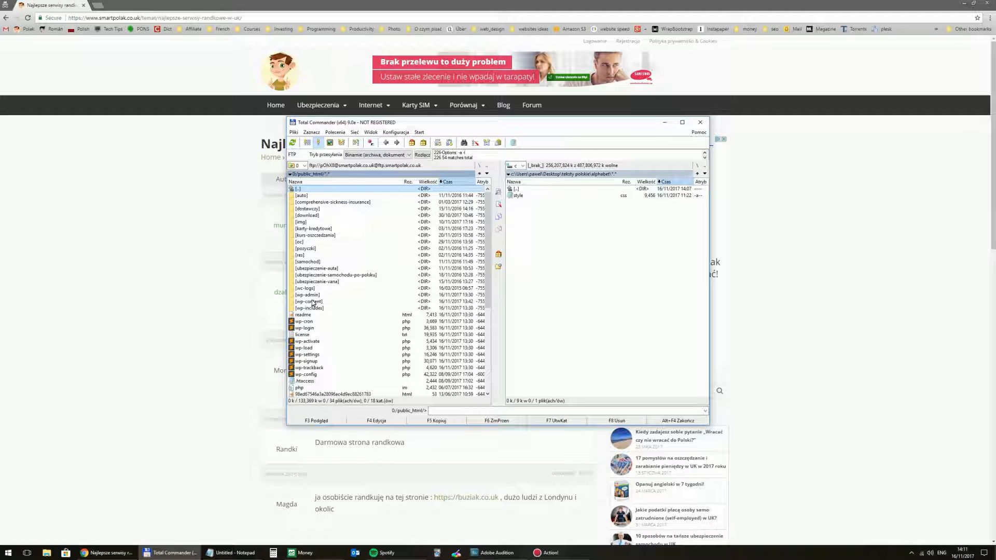
double_click(308, 301)
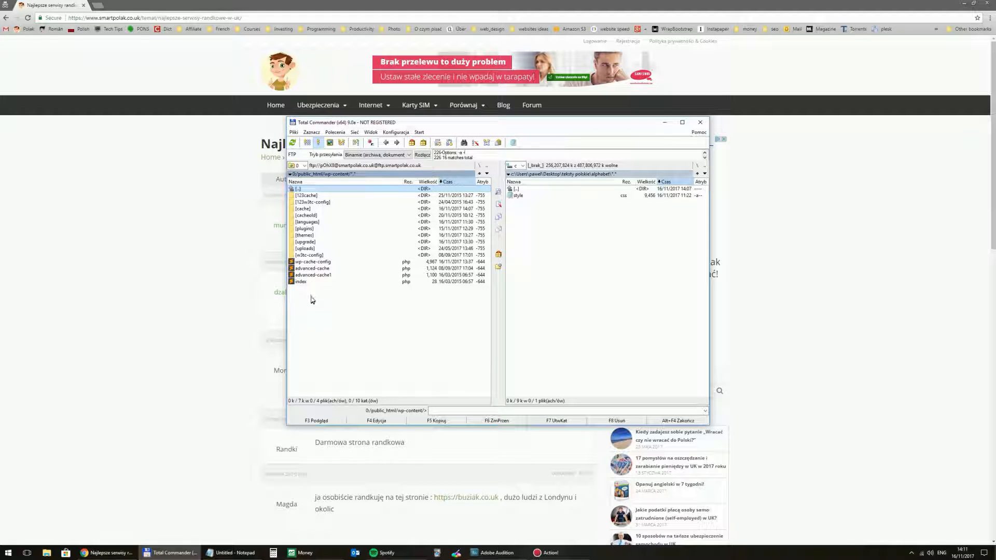
double_click(306, 228)
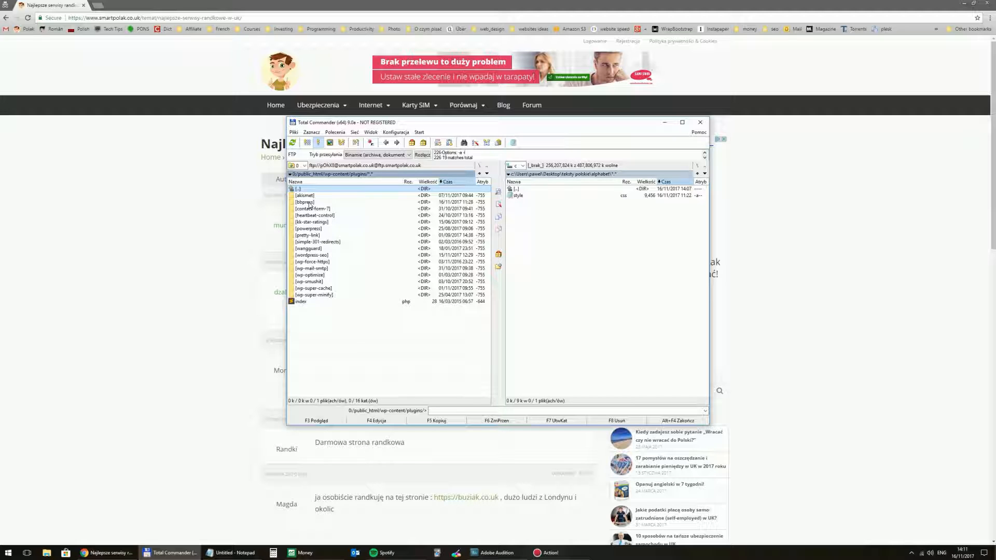
In bbpress/templates/default copy content-single-topic.php locally and open it in Sublime Text
double_click(305, 203)
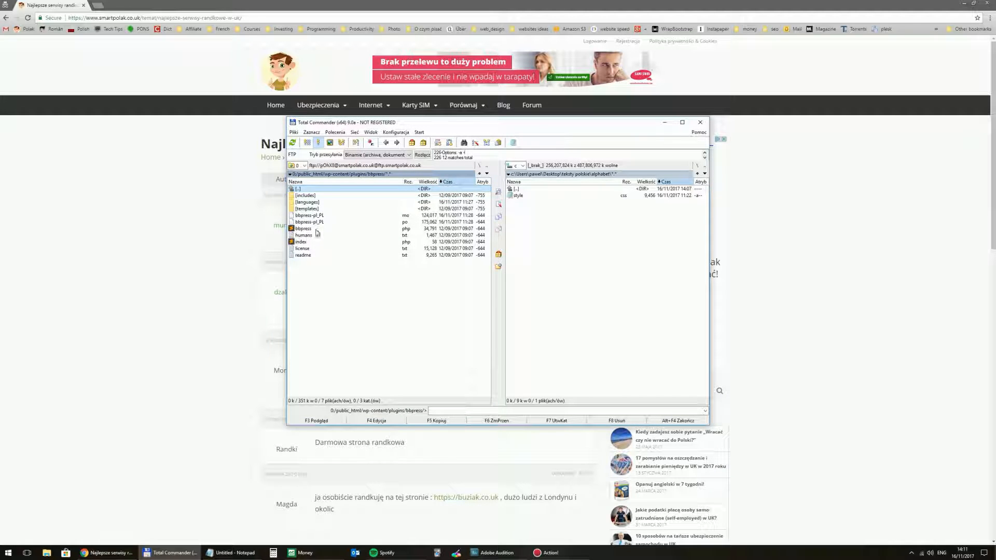
double_click(307, 209)
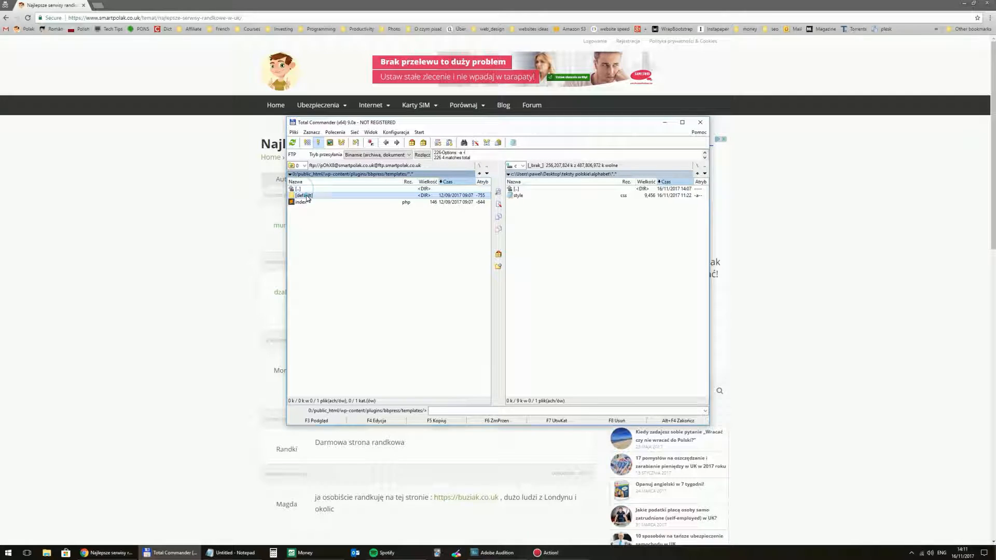
double_click(304, 195)
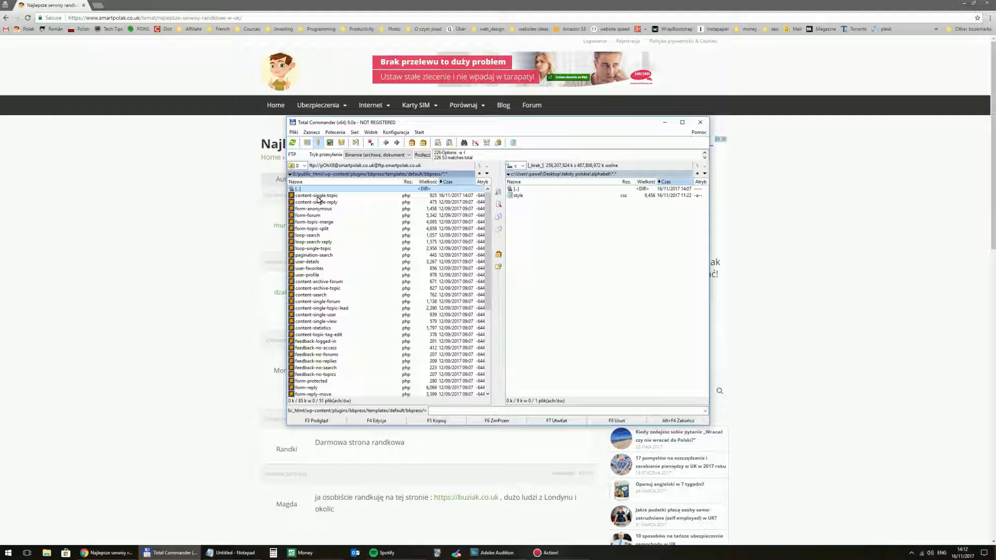
click(316, 195)
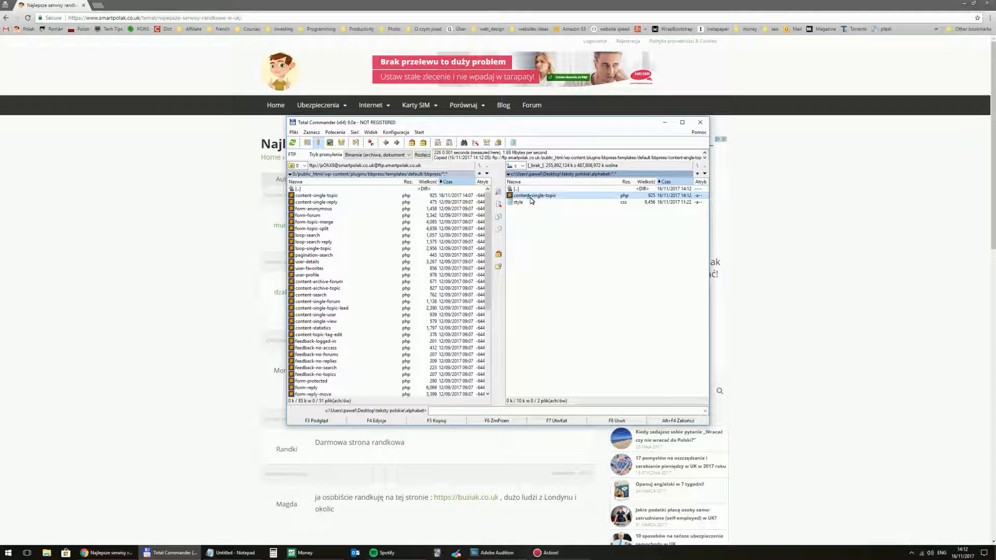
double_click(535, 195)
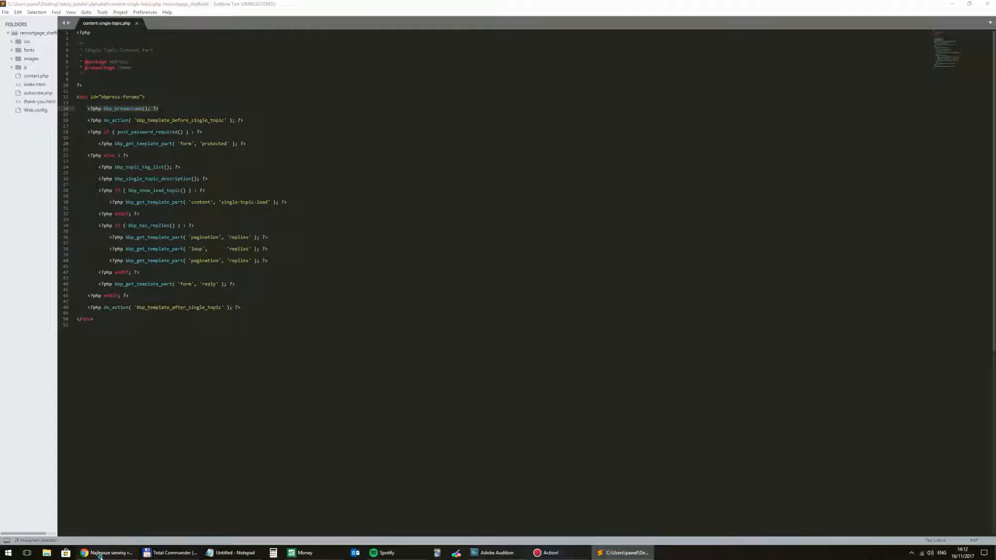
Paste the AdSense code inside a div class 'rekl' after the bbp_breadcrumb line and tidy spacing
click(107, 553)
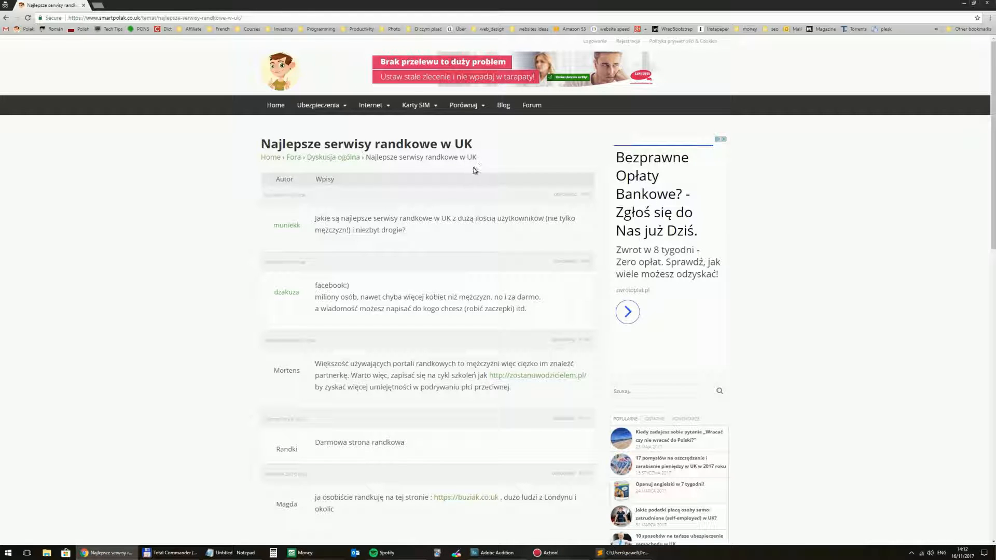
click(625, 553)
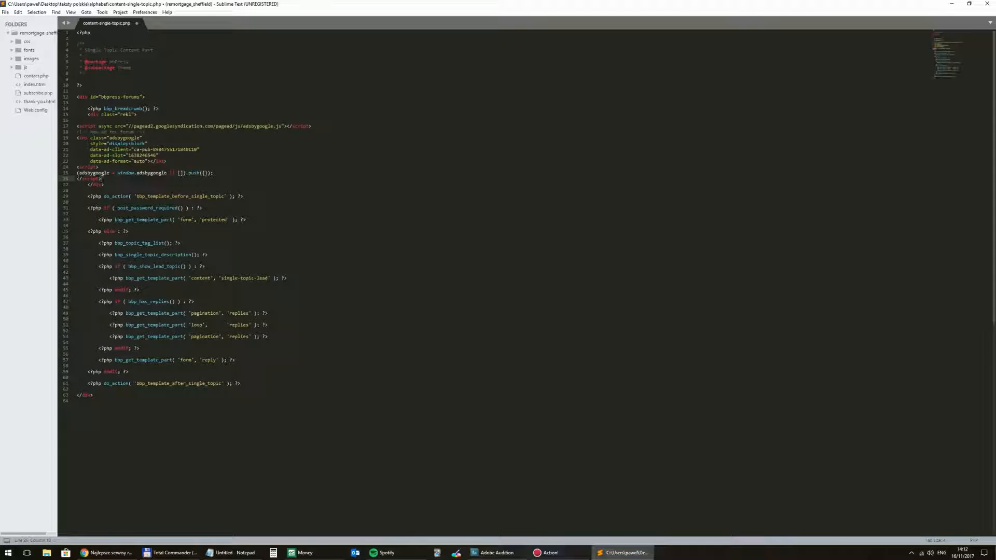
click(135, 115)
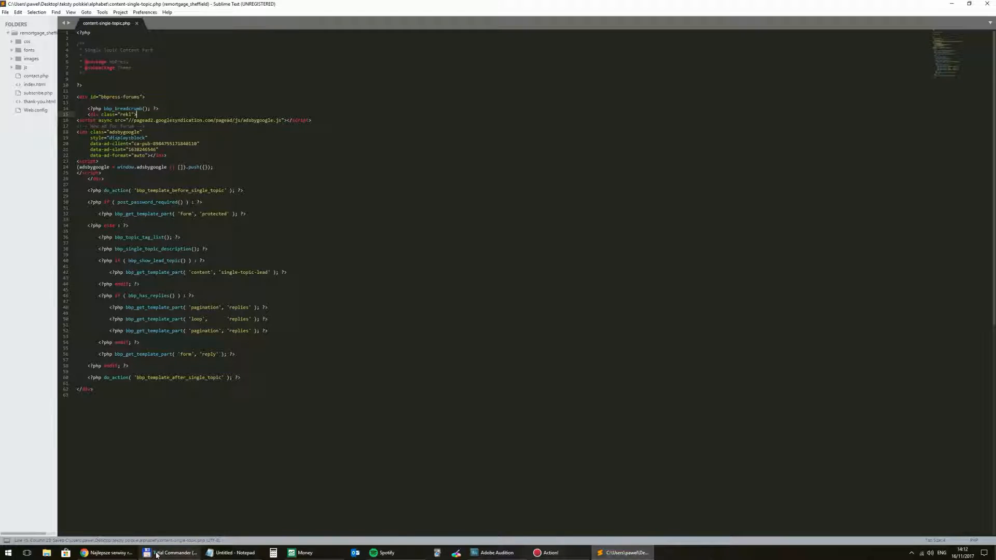
Upload the edited content-single-topic.php via FTP, overwriting the server copy
click(173, 552)
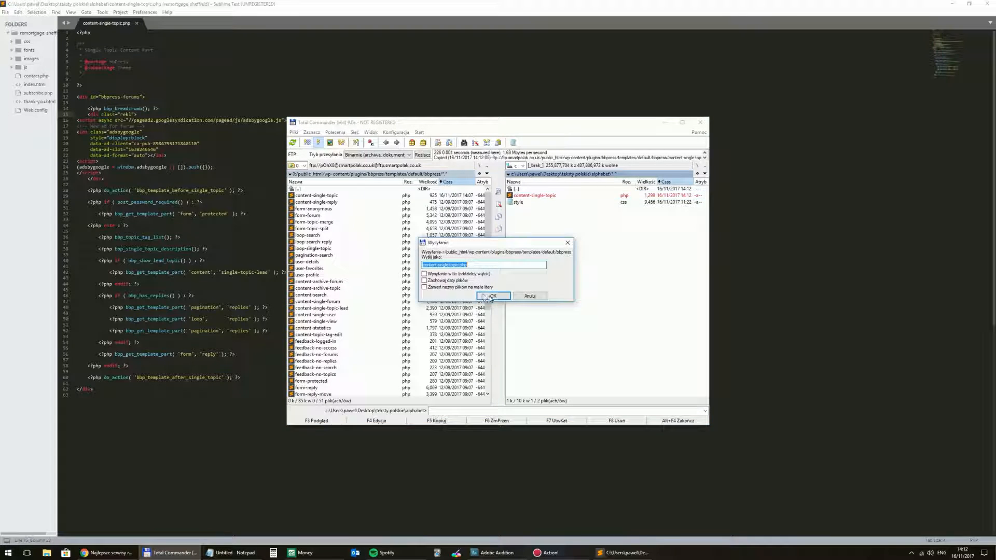
click(491, 296)
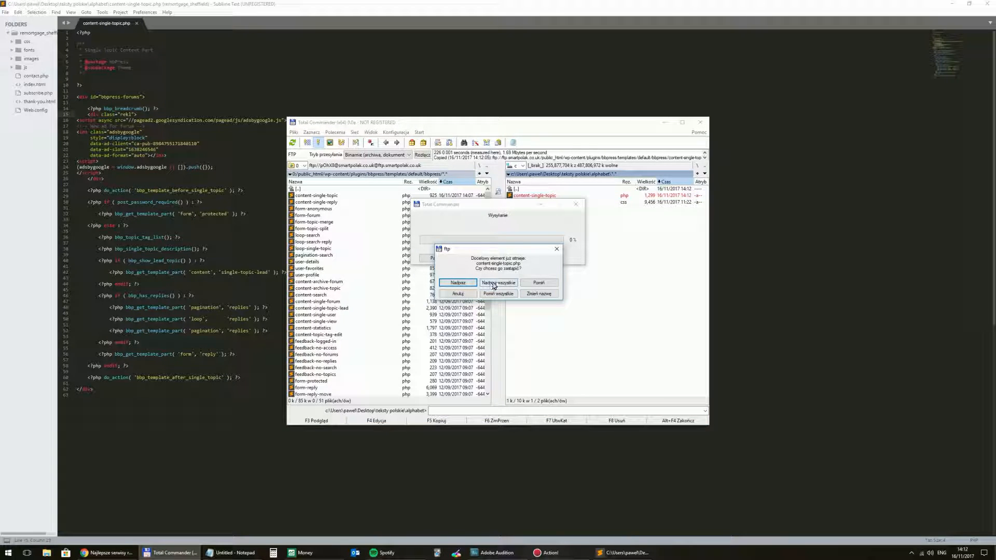
click(498, 282)
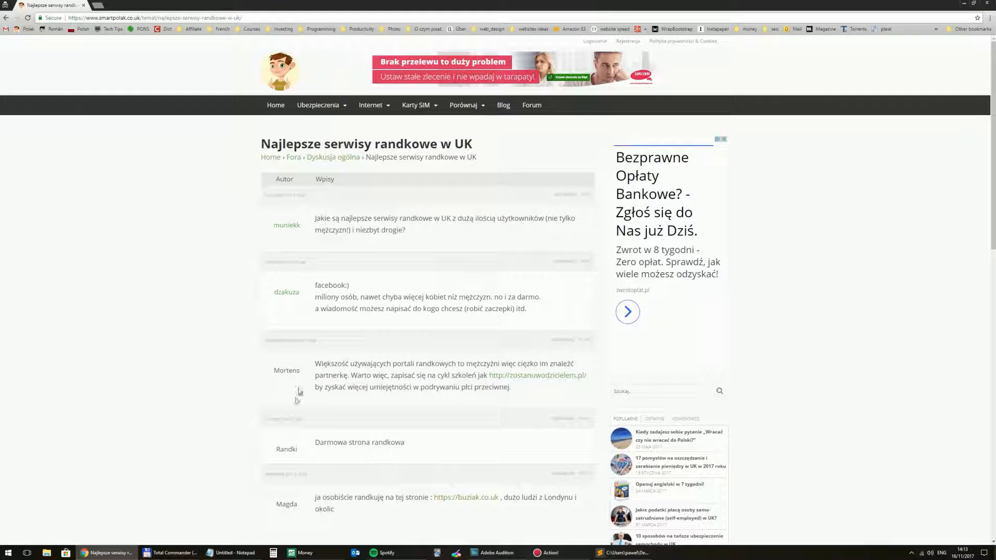
mouse_move(28, 18)
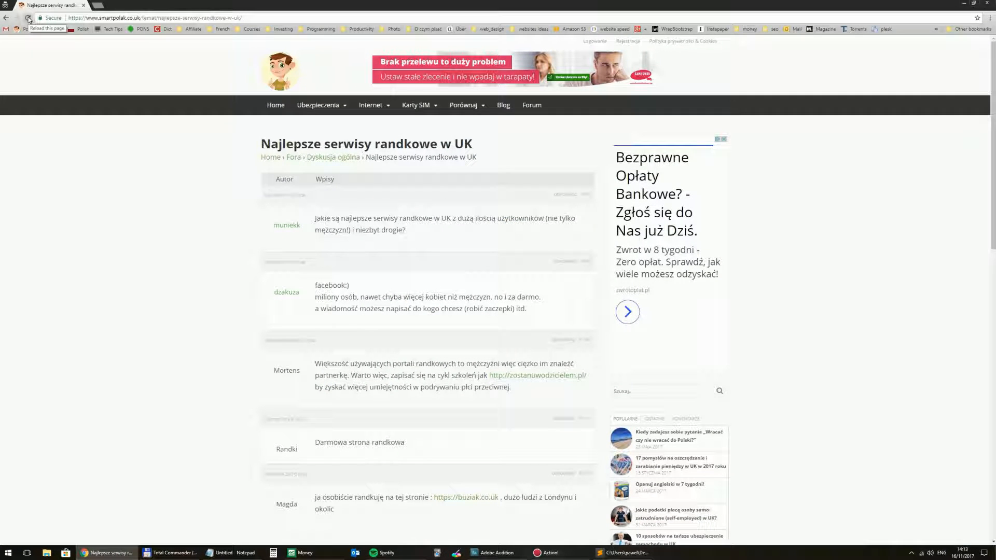
Reload the forum topic page so the new ad banner shows below the breadcrumbs
click(28, 18)
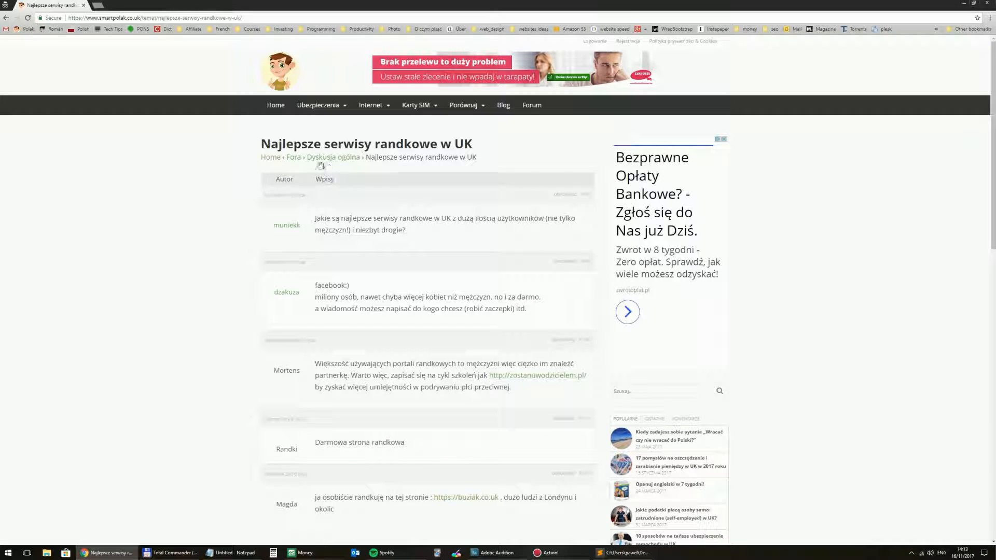
mouse_move(326, 292)
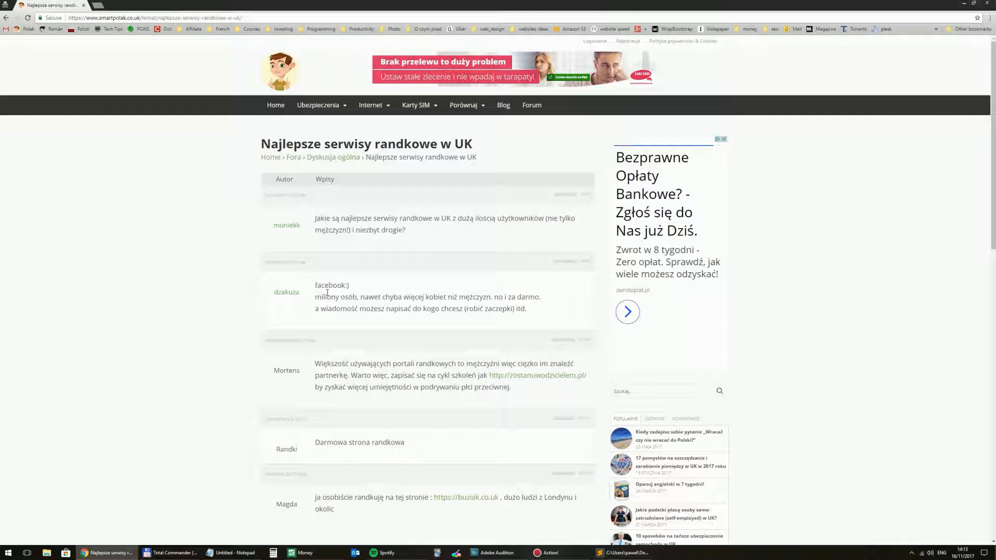
mouse_move(215, 228)
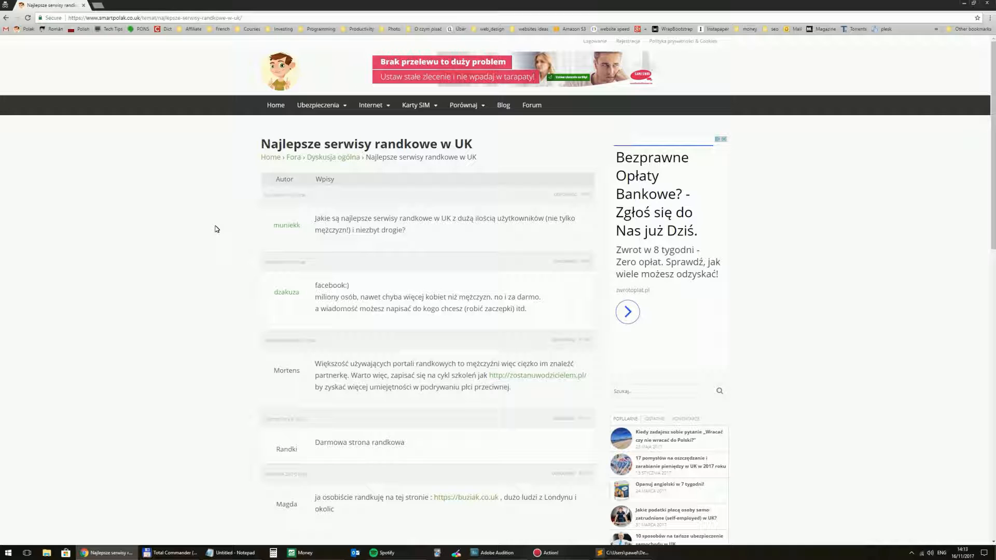
mouse_move(287, 293)
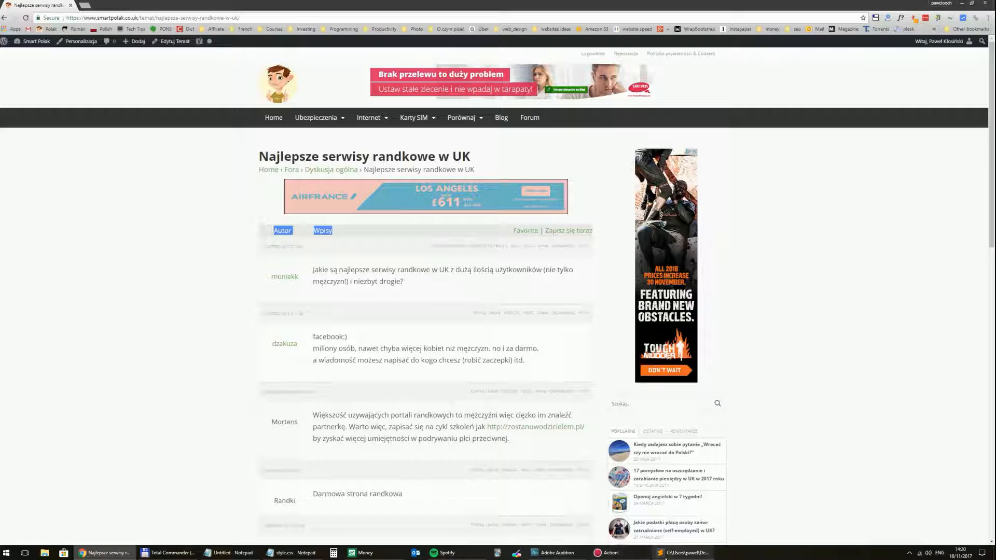
Check the ad div's 'rekl' class in Sublime Text, view the forum page, then bring Total Commander forward
click(682, 553)
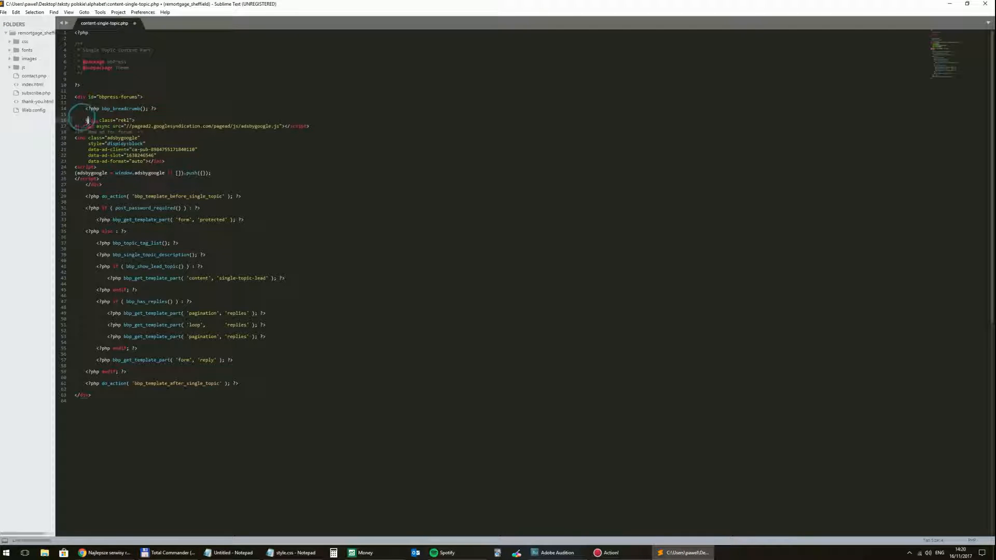
double_click(105, 120)
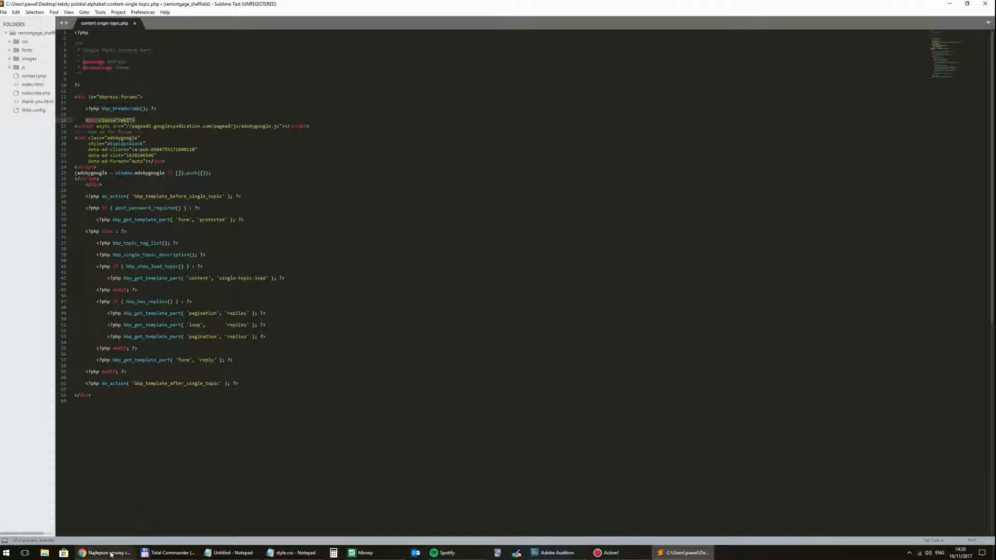
click(104, 556)
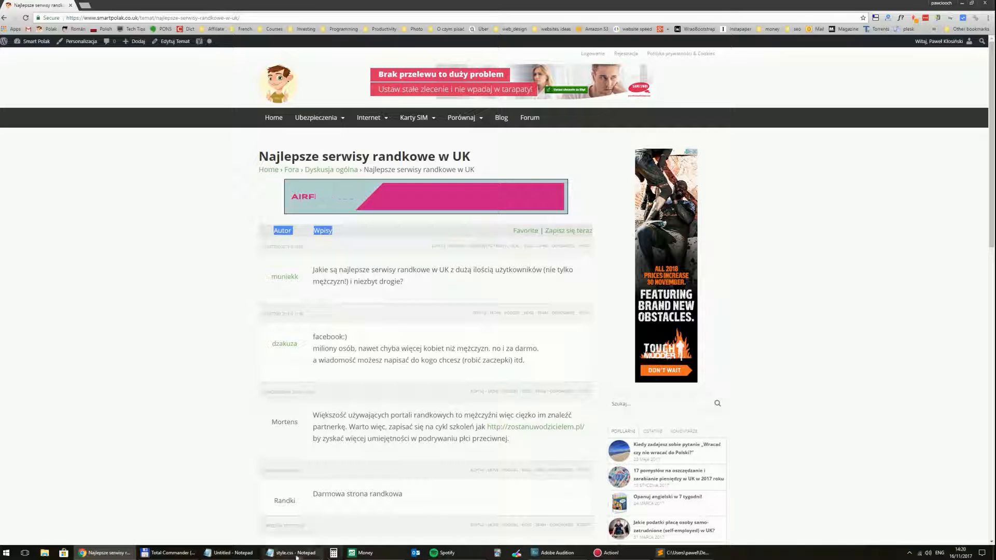
click(166, 552)
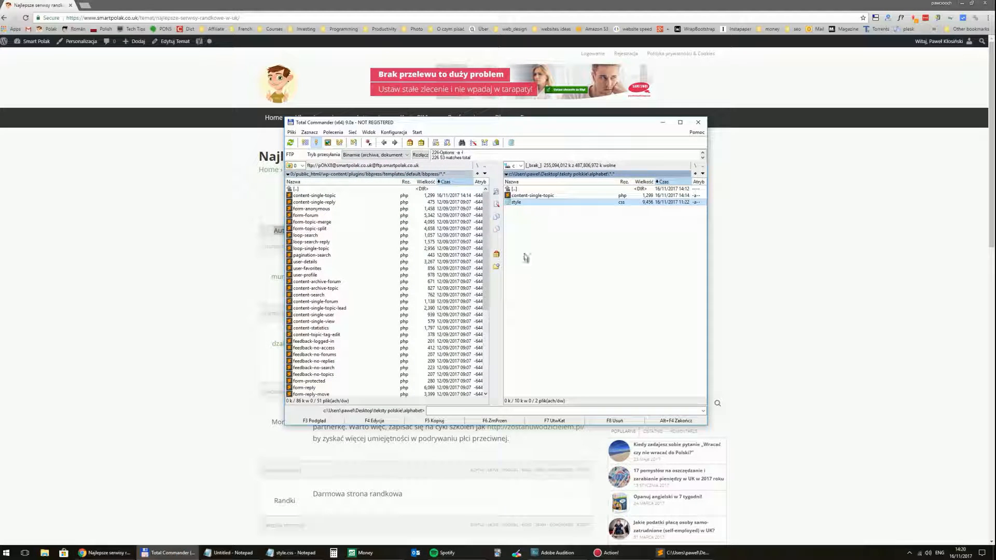
Open the theme's style.css and highlight the div.rekl {margin: 25px 0;} rule at the bottom
double_click(516, 202)
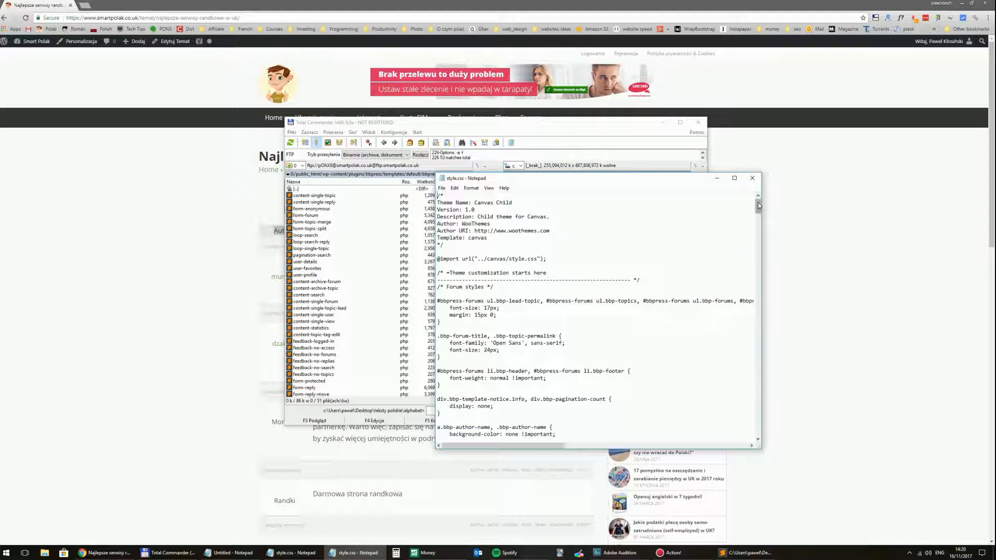
scroll(down, 3)
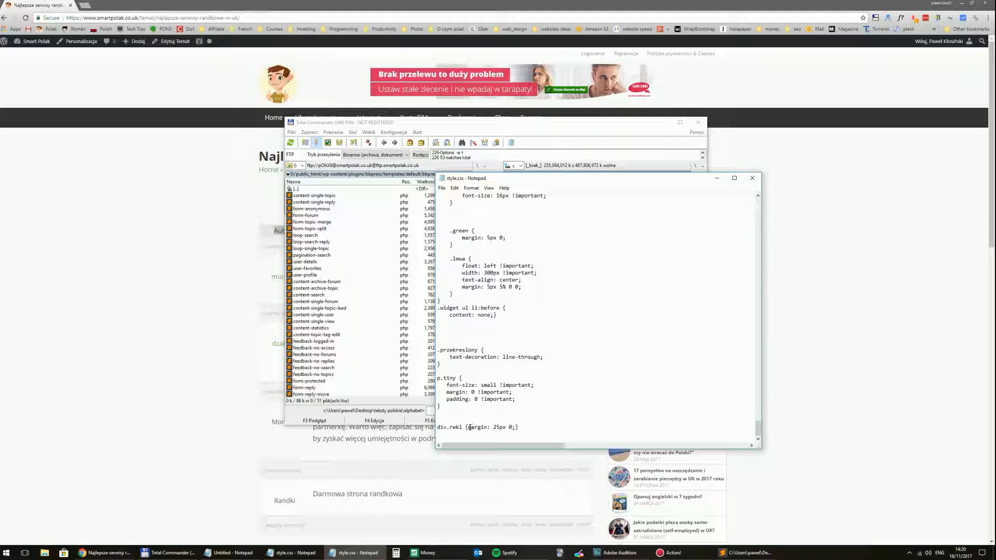
double_click(480, 427)
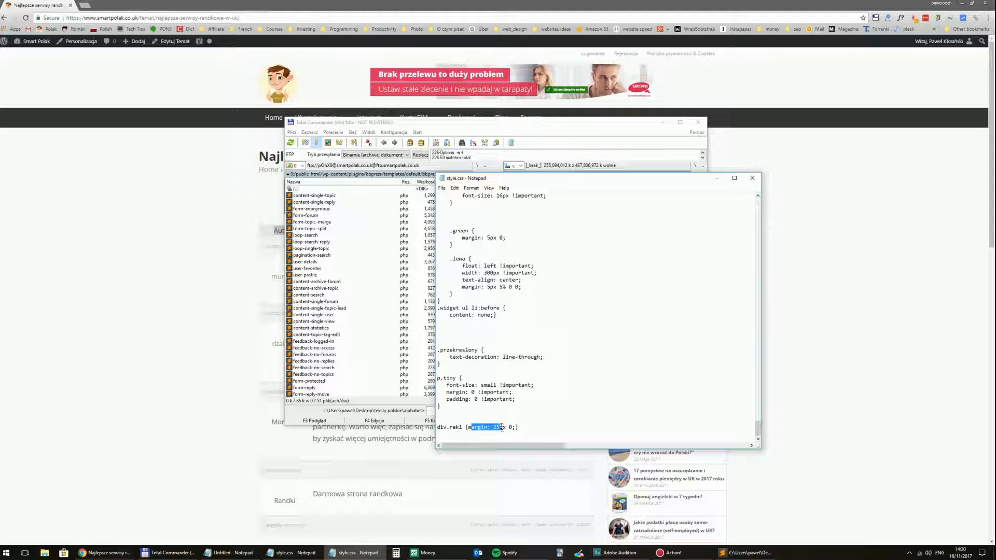
double_click(500, 426)
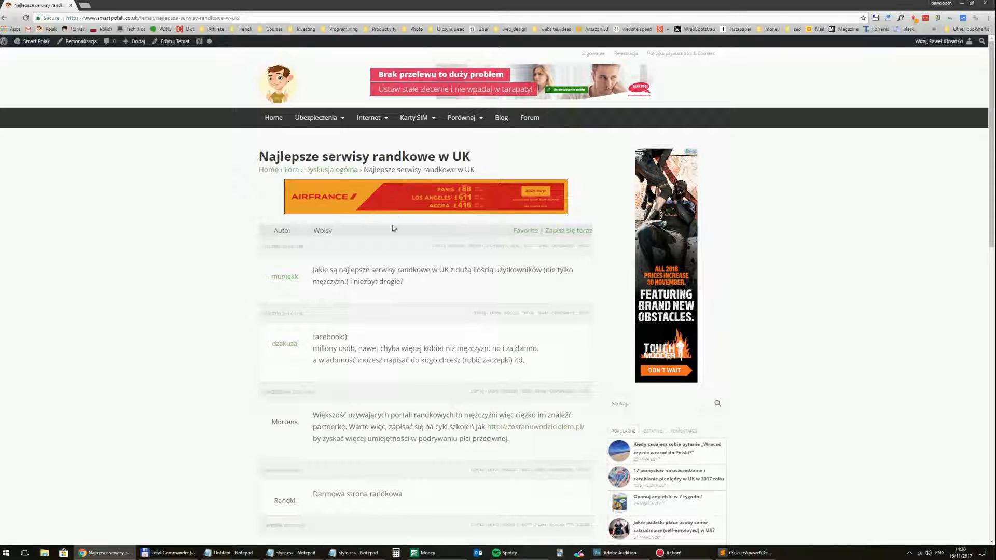
mouse_move(412, 245)
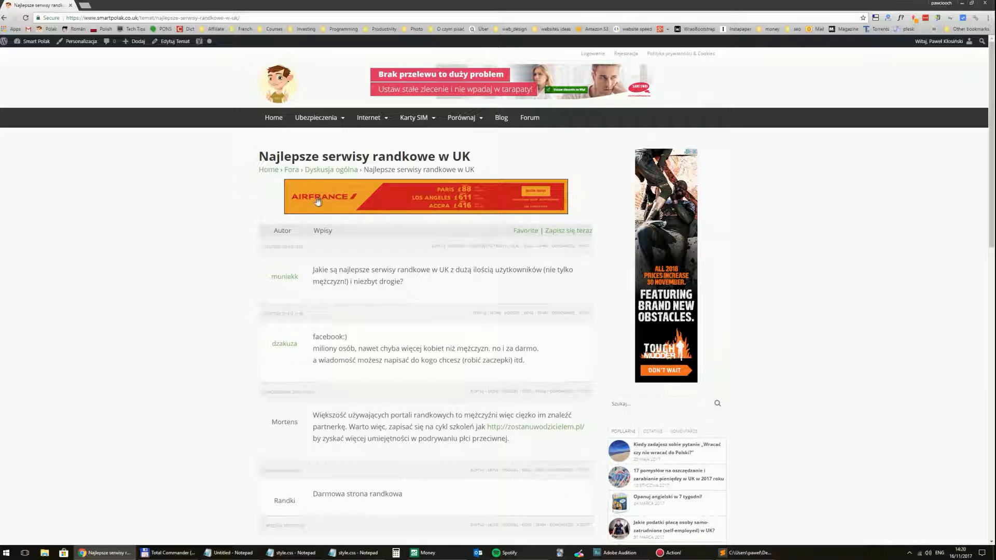
mouse_move(362, 205)
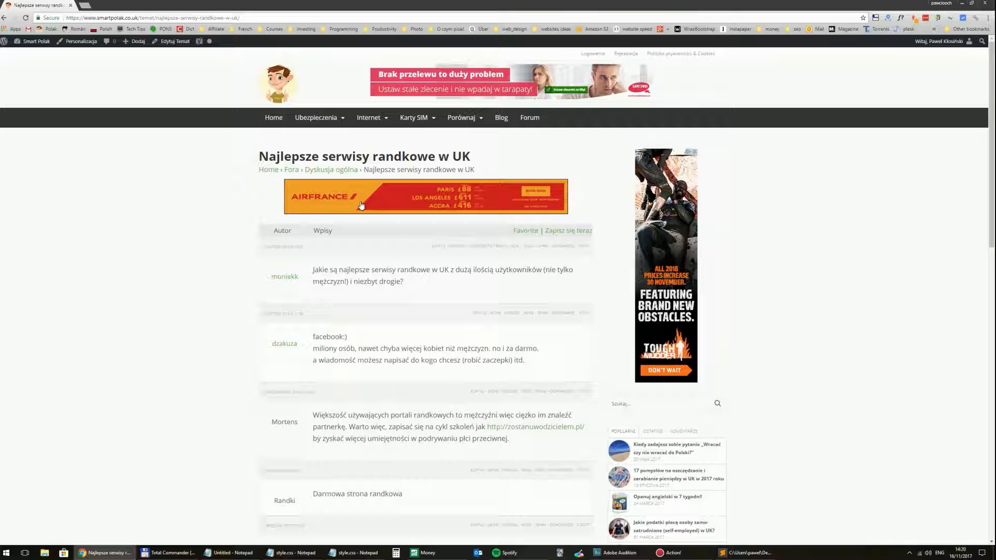
mouse_move(407, 232)
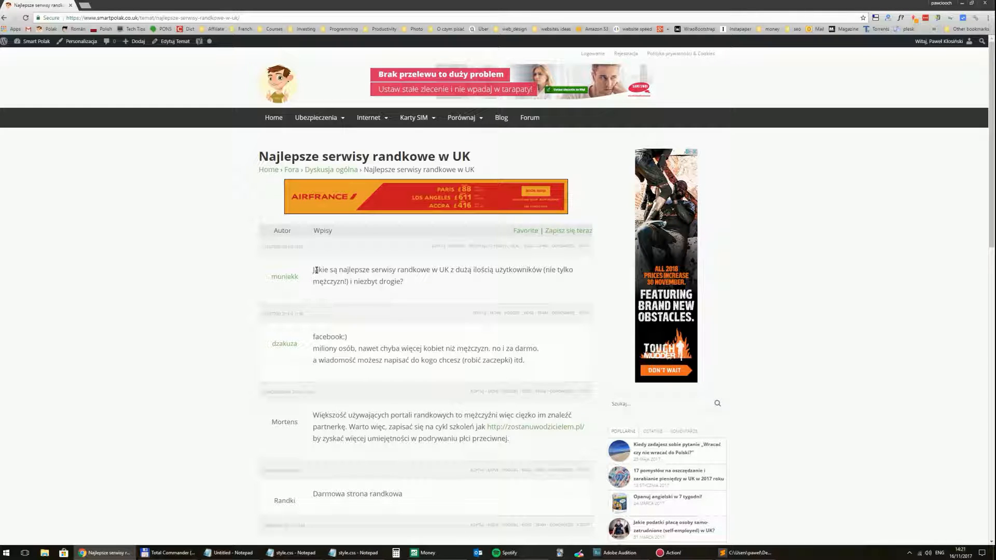
mouse_move(342, 292)
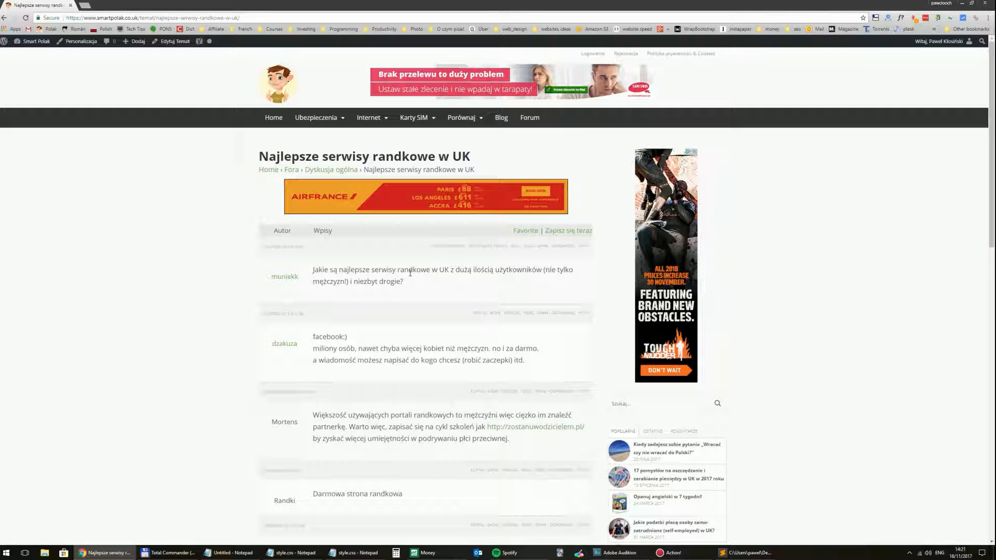
mouse_move(380, 267)
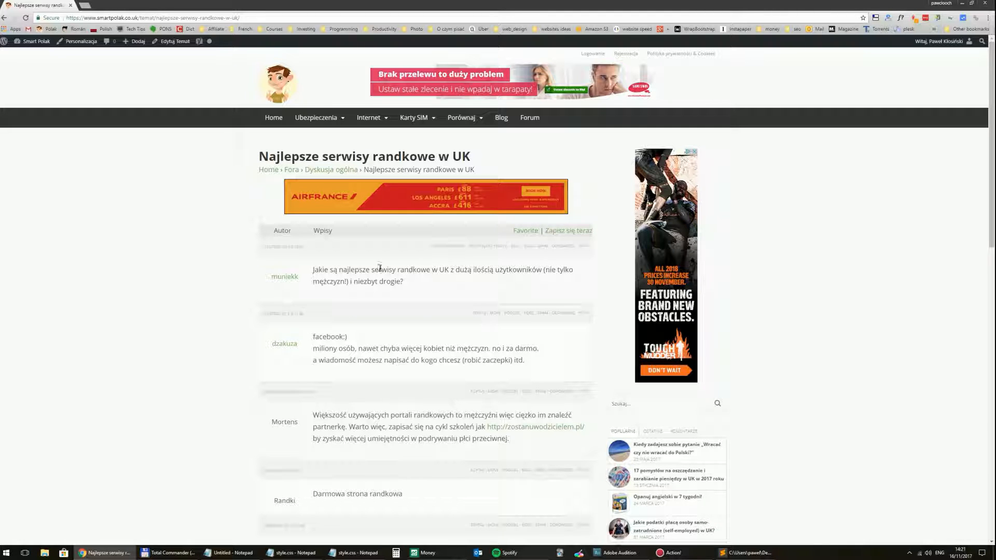